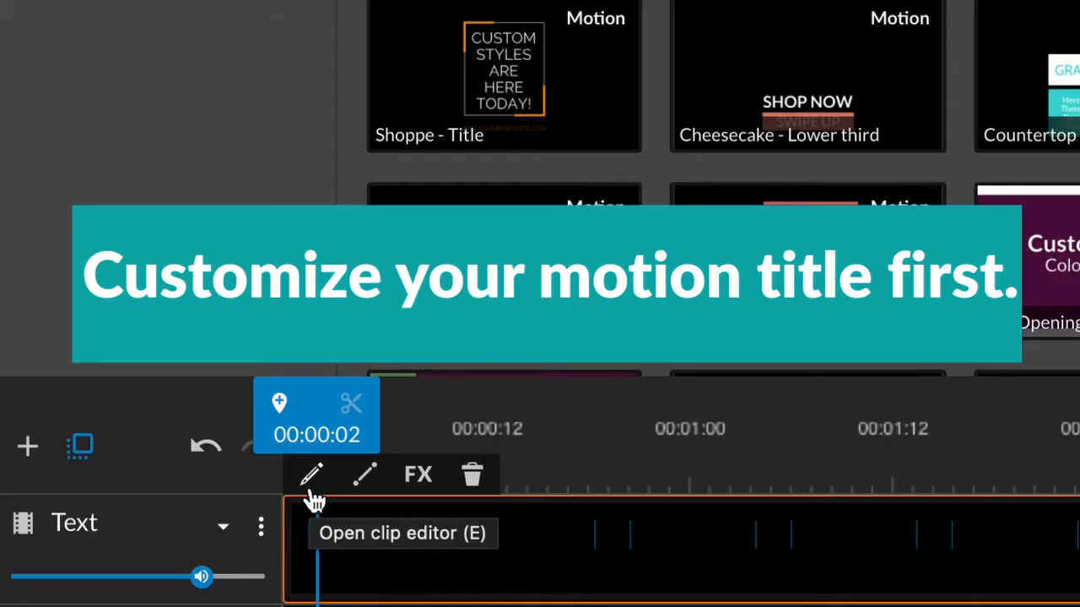
- Open the TUESDAY Tips title clip on the Text track in the clip editor
{"action": "left_click", "coordinate": [311, 474]}
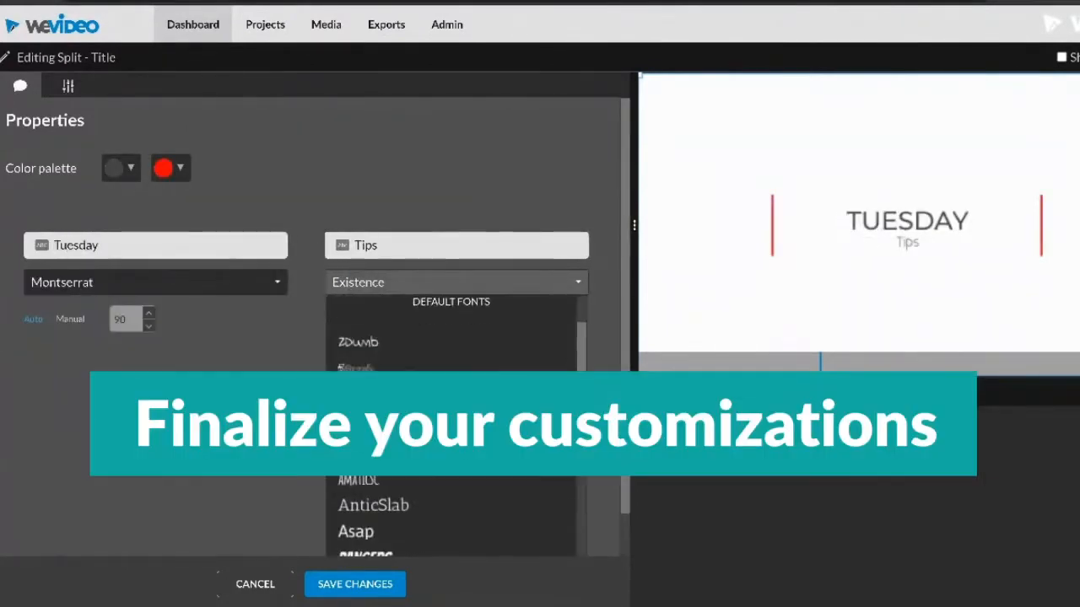
- In Transform, scale the title to 1.32, reposition it and save the changes
{"action": "left_click", "coordinate": [67, 84]}
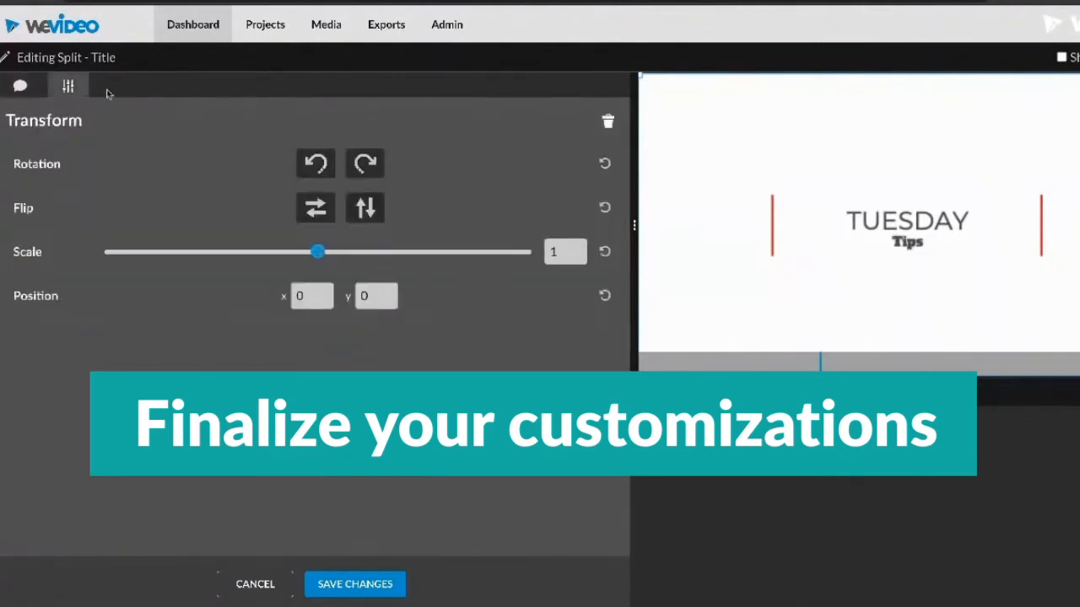
{"action": "left_click_drag", "start_coordinate": [317, 252], "coordinate": [334, 251]}
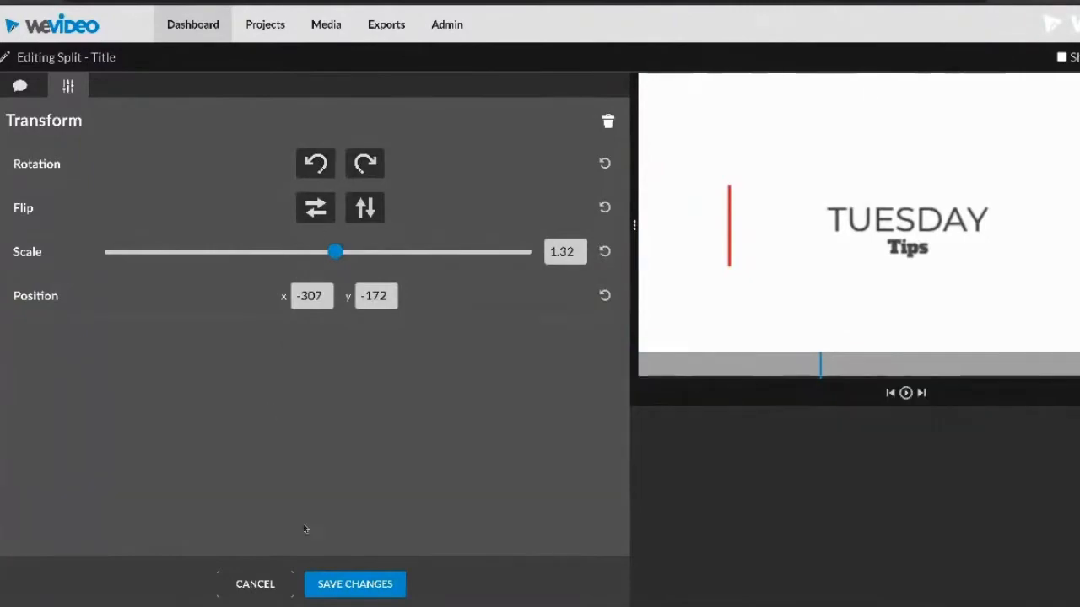
{"action": "left_click", "coordinate": [354, 583]}
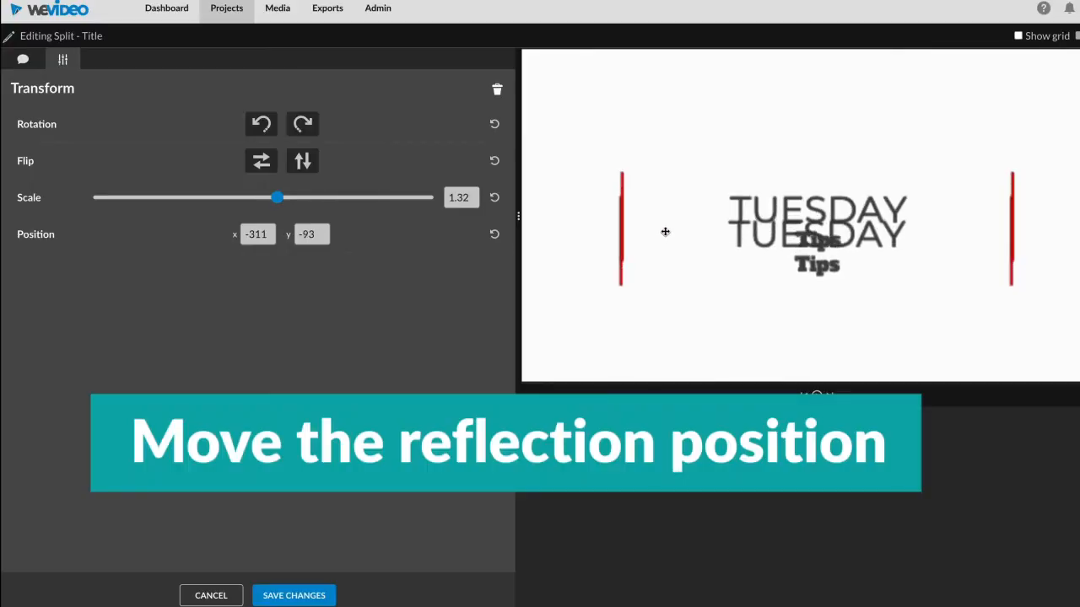
- Drag the duplicate title in the preview to sit directly below the original and save
{"action": "left_click_drag", "start_coordinate": [665, 232], "coordinate": [661, 302]}
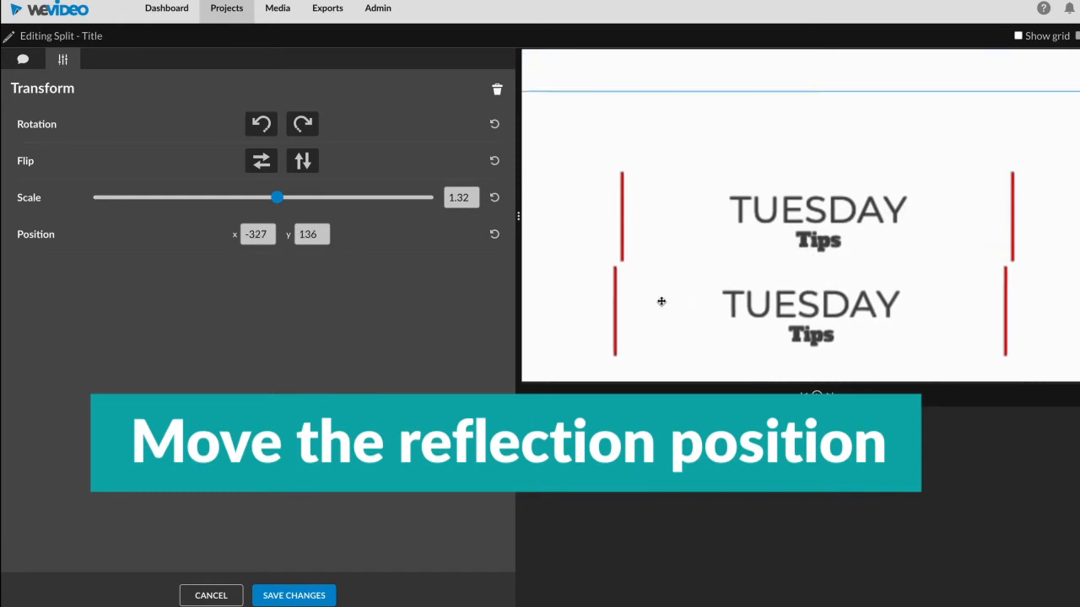
{"action": "left_click_drag", "start_coordinate": [661, 301], "coordinate": [668, 311]}
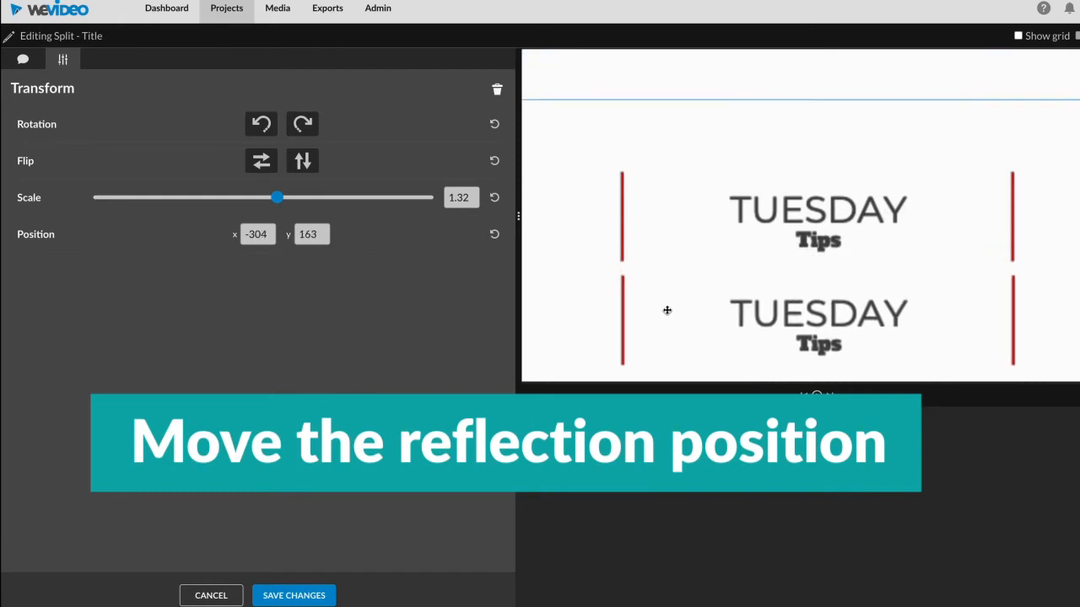
{"action": "left_click_drag", "start_coordinate": [668, 310], "coordinate": [666, 329]}
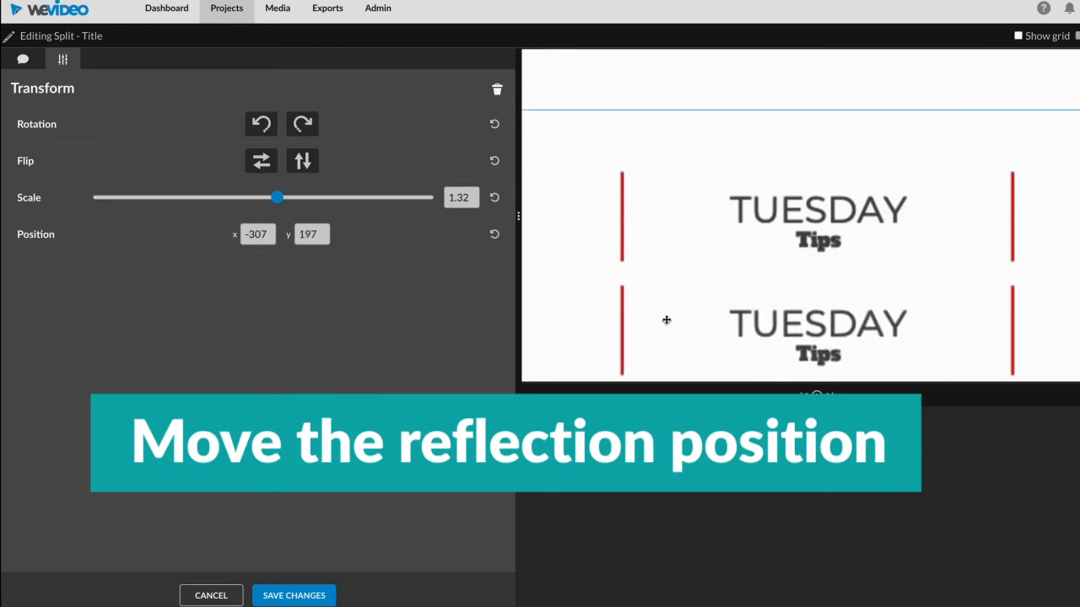
{"action": "left_click_drag", "start_coordinate": [666, 321], "coordinate": [666, 302]}
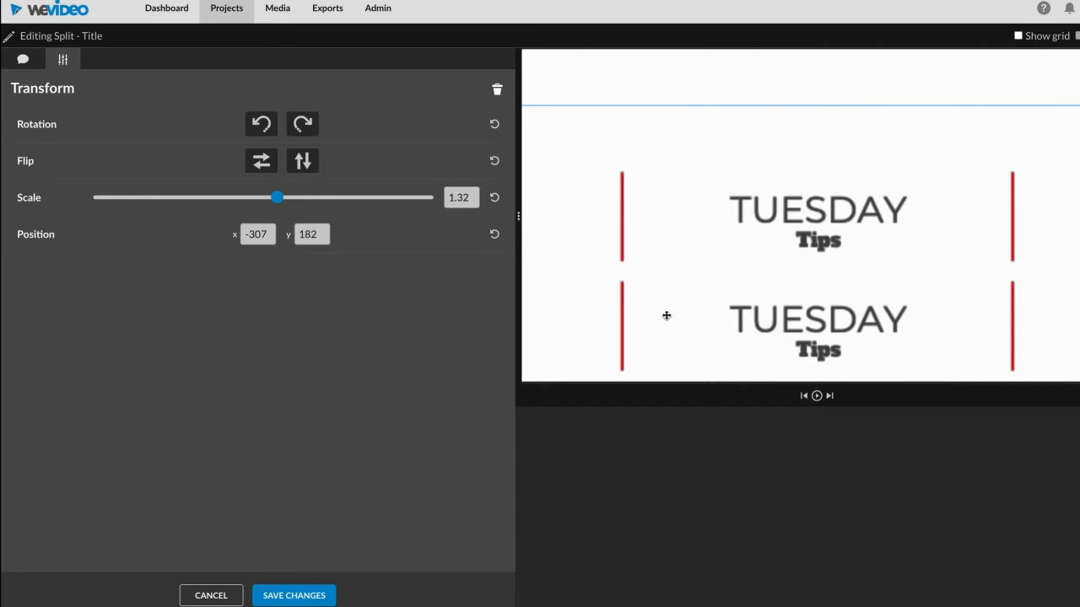
{"action": "left_click", "coordinate": [302, 161]}
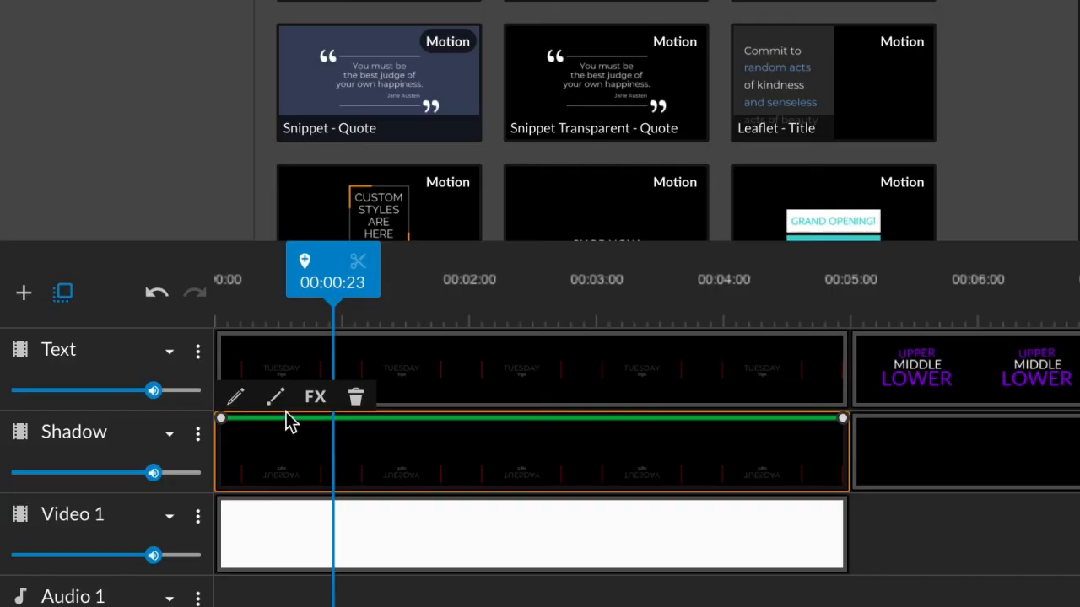
- Drag the Shadow clip's opacity line down at both start and end so the reflection fades evenly
{"action": "left_click", "coordinate": [221, 418]}
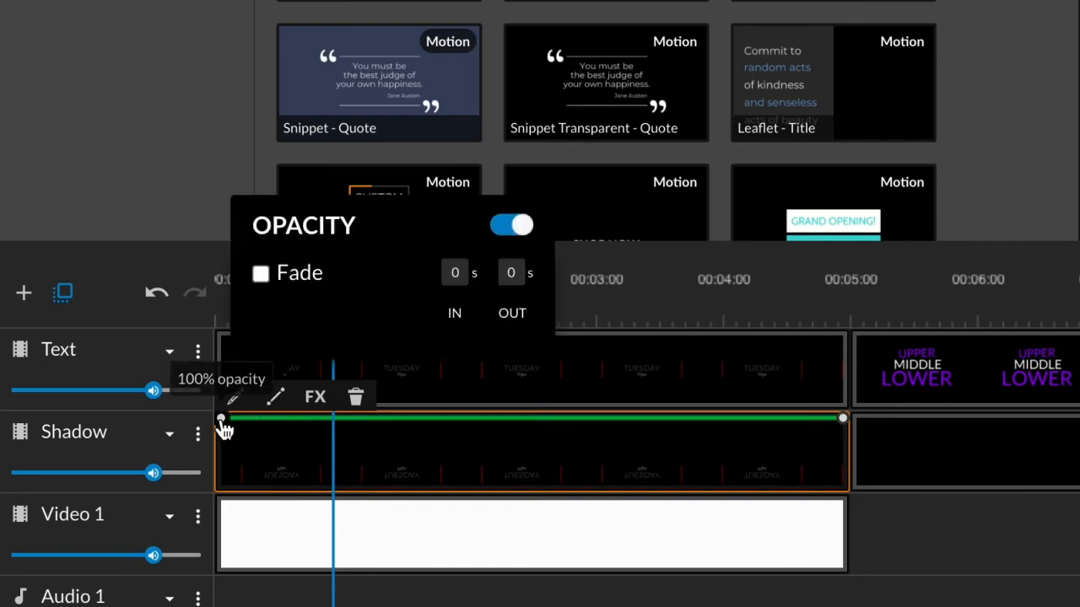
{"action": "left_click_drag", "start_coordinate": [223, 418], "coordinate": [222, 449]}
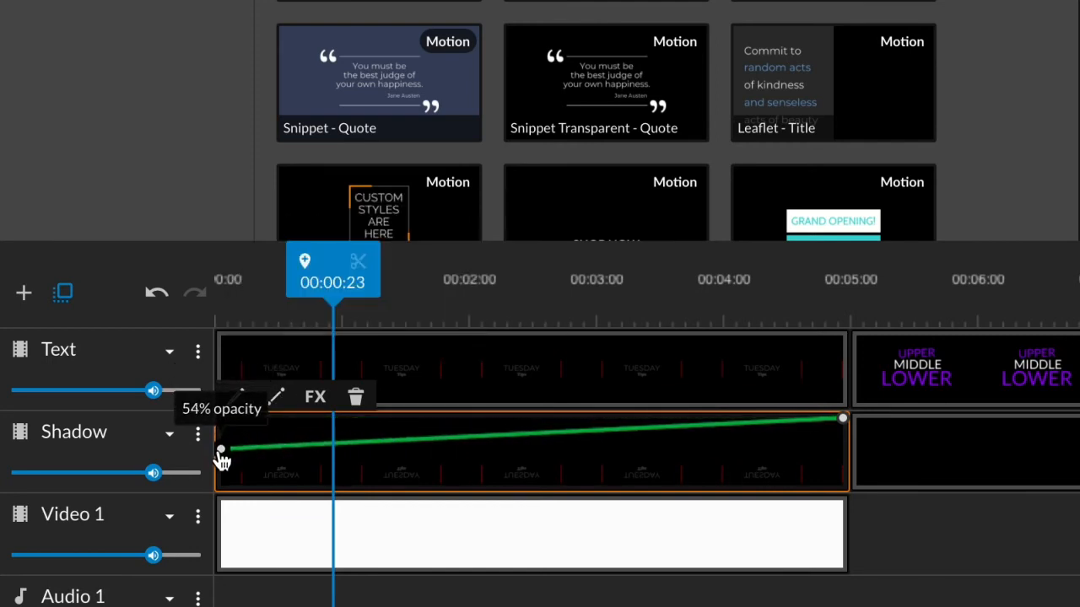
{"action": "left_click_drag", "start_coordinate": [221, 452], "coordinate": [221, 455]}
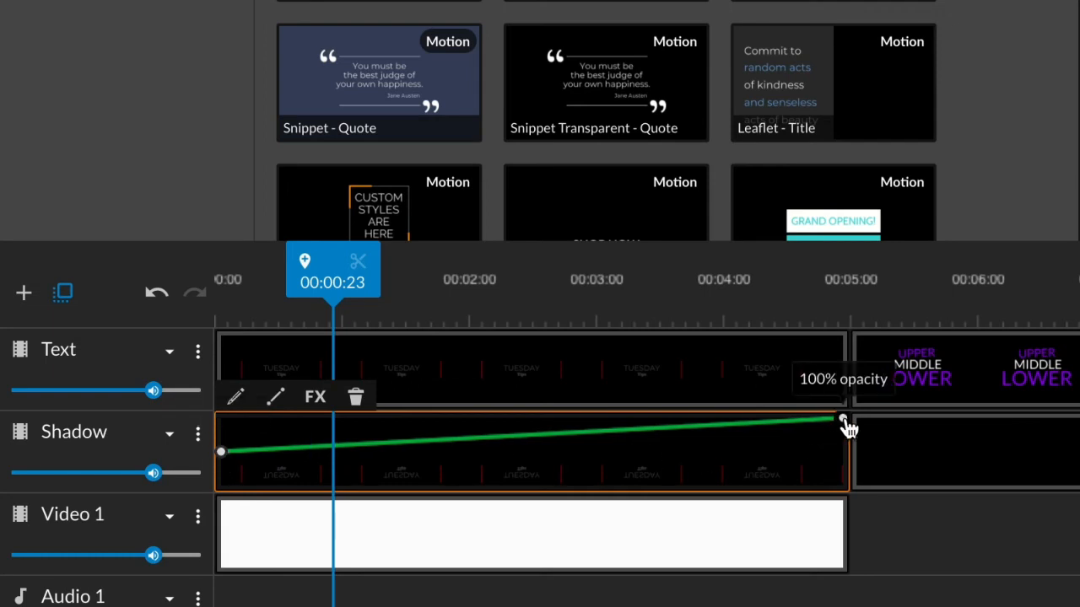
{"action": "left_click_drag", "start_coordinate": [843, 422], "coordinate": [844, 452]}
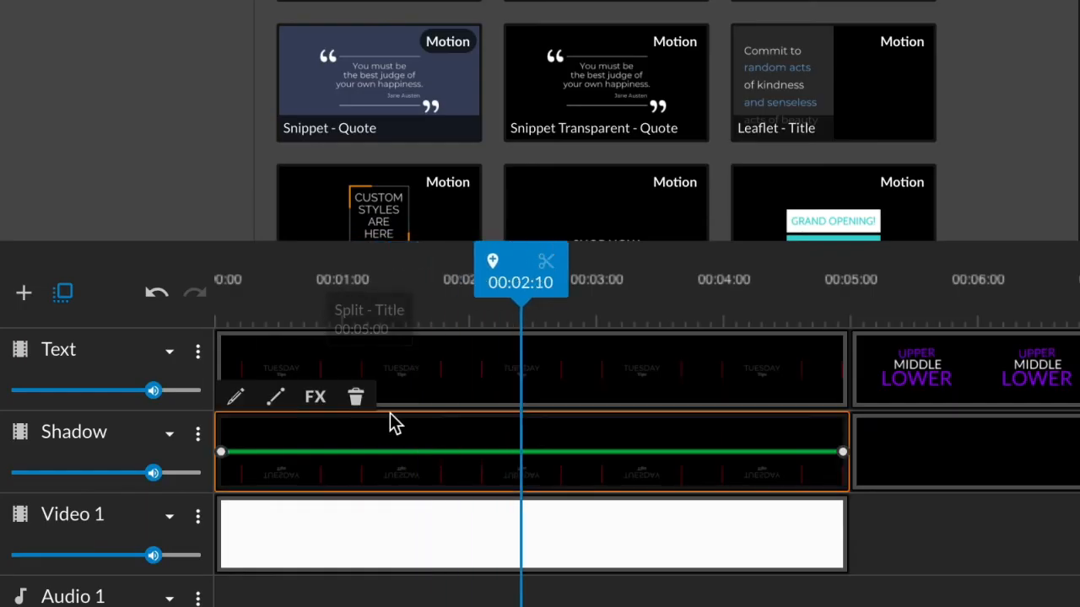
{"action": "mouse_move", "coordinate": [329, 419]}
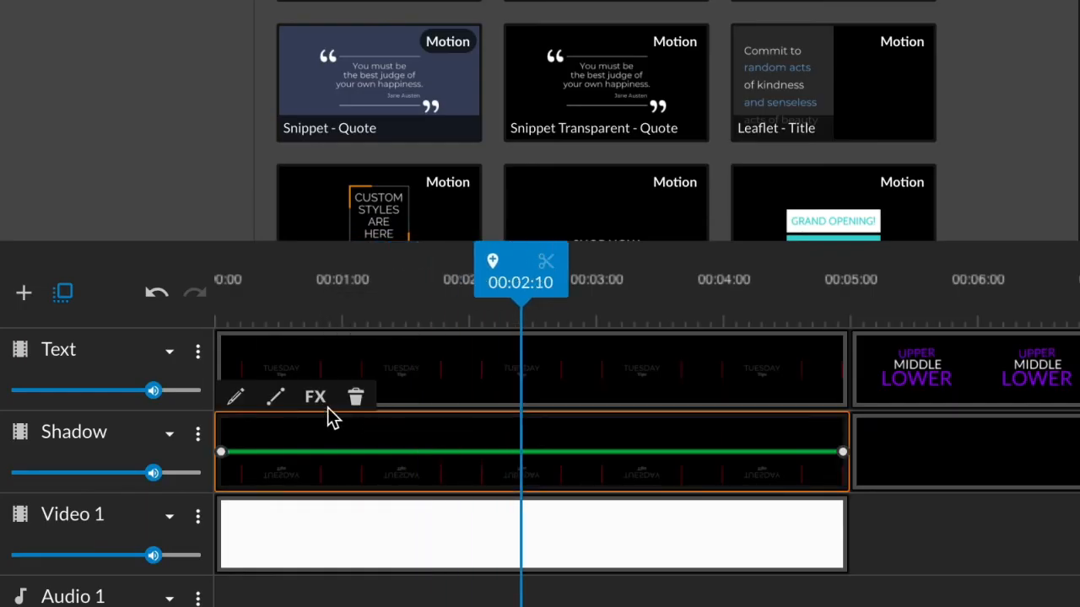
- Apply the Blur FX to the Shadow reflection clip, for this clip only
{"action": "left_click", "coordinate": [314, 397]}
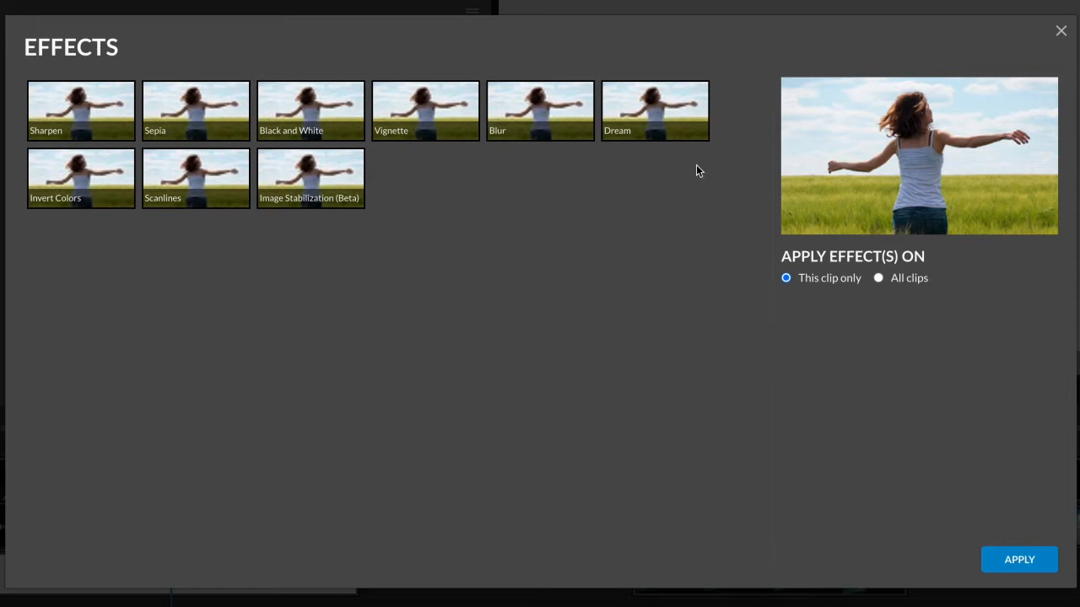
{"action": "left_click", "coordinate": [540, 112]}
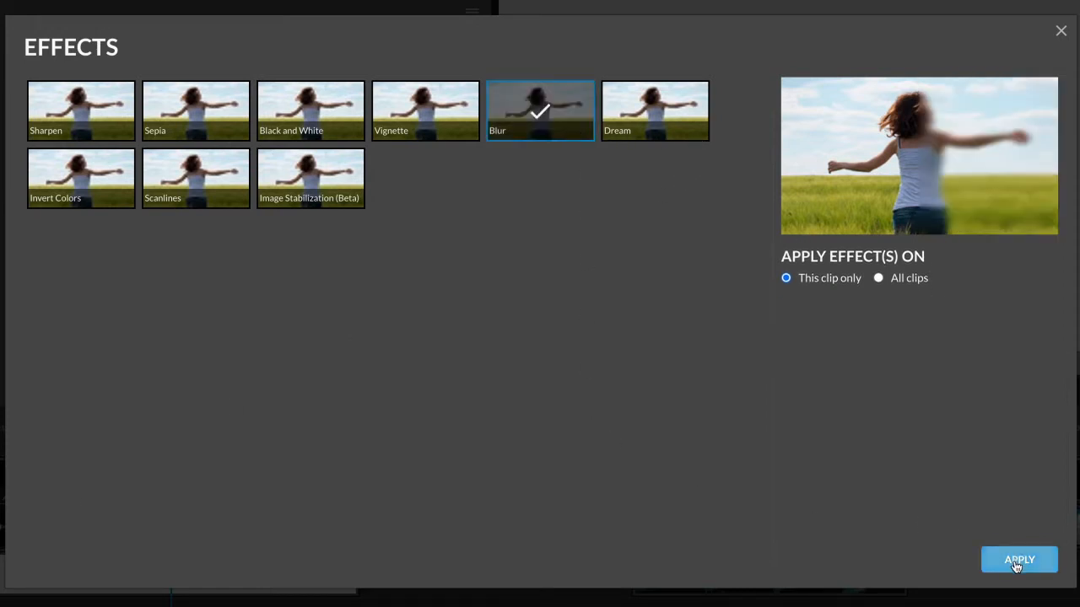
{"action": "left_click", "coordinate": [1019, 560]}
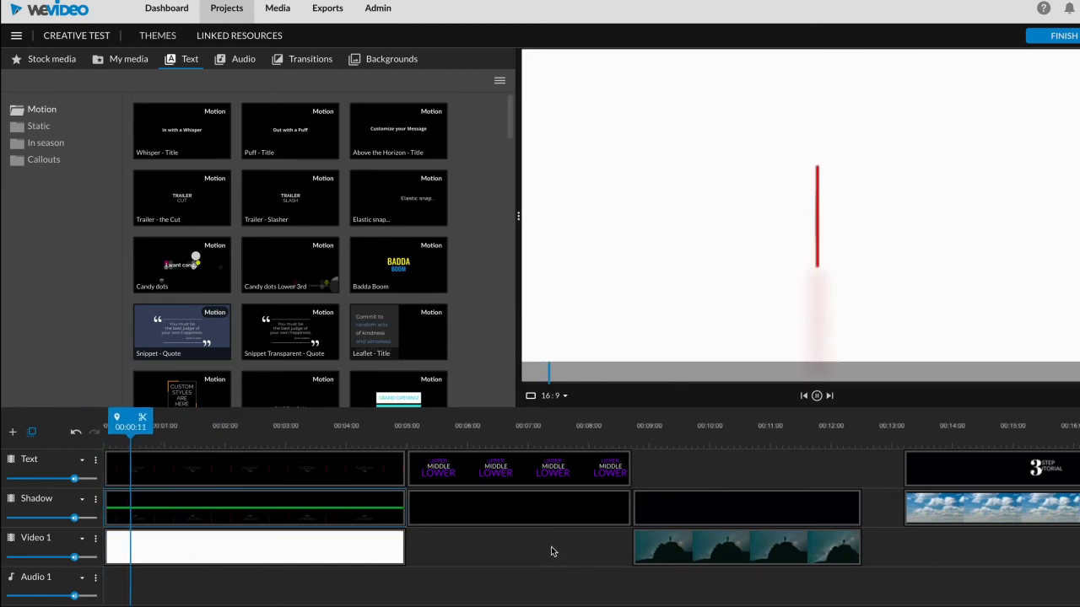
{"action": "left_click_drag", "start_coordinate": [132, 419], "coordinate": [250, 418]}
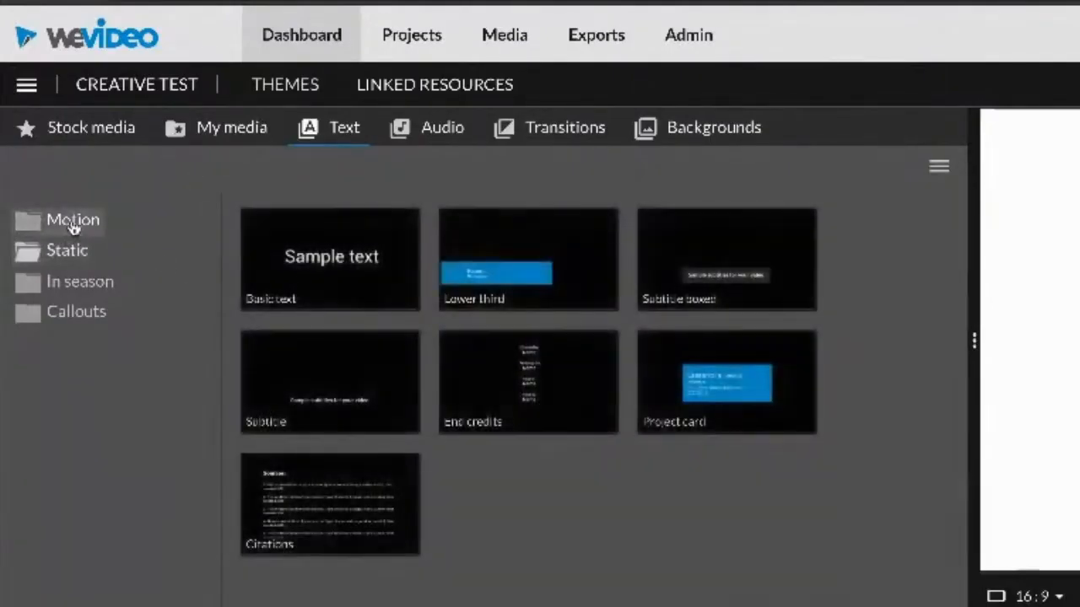
{"action": "left_click", "coordinate": [73, 219]}
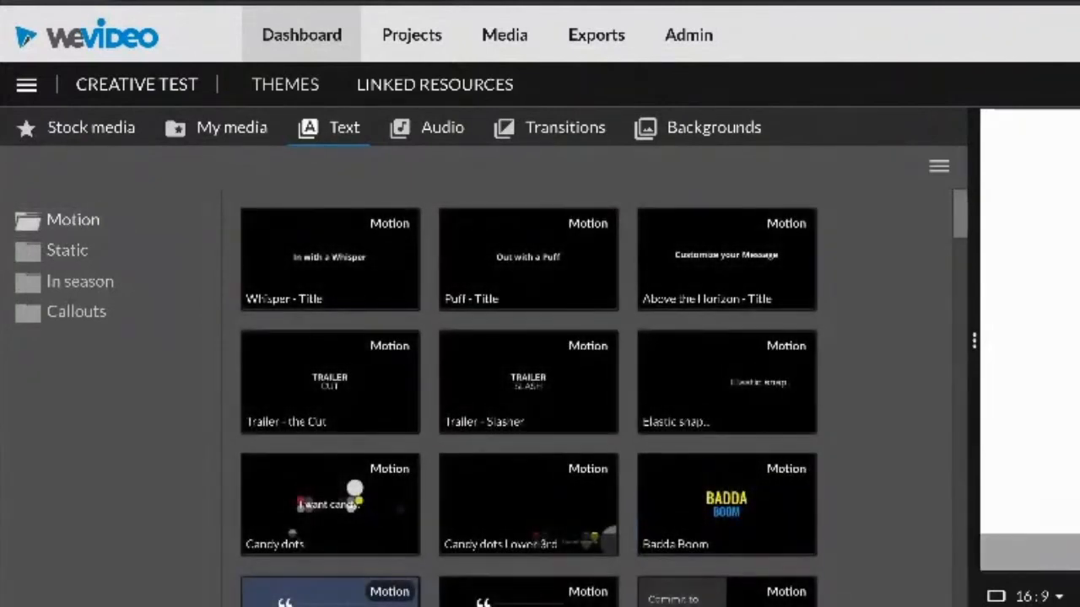